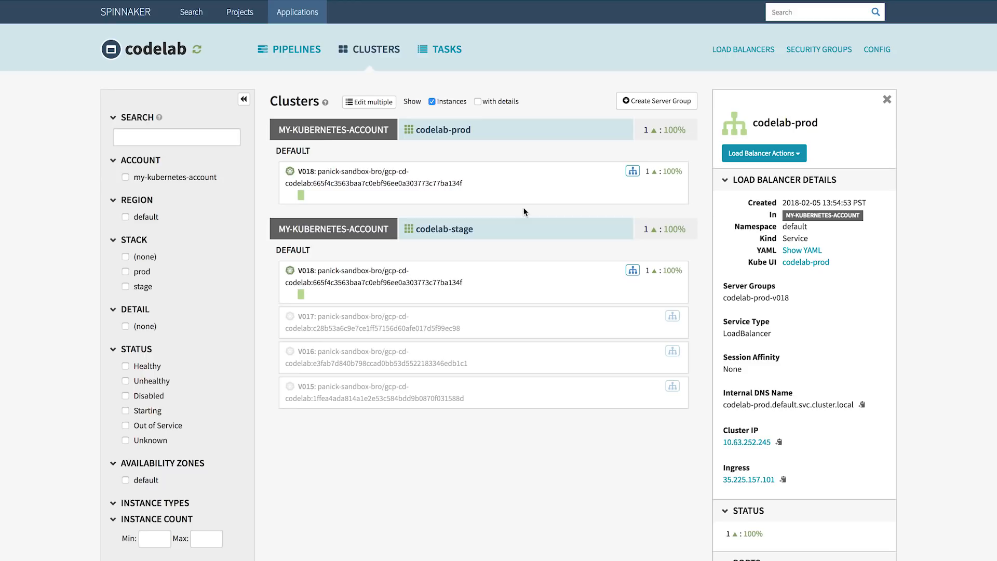
mouse_move(481, 94)
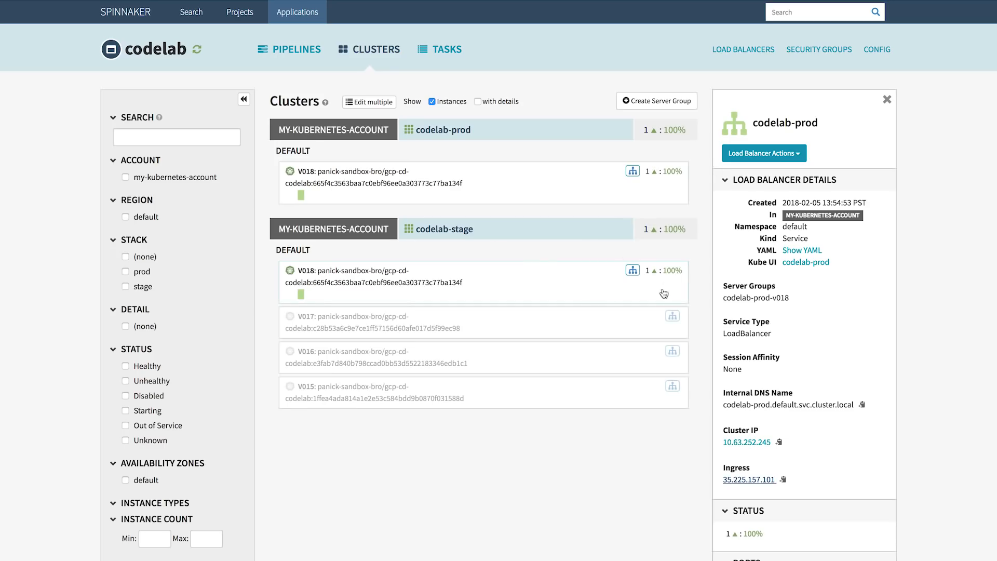
Step: Show the codelab-stage V018 server group's load balancer details
left_click(632, 270)
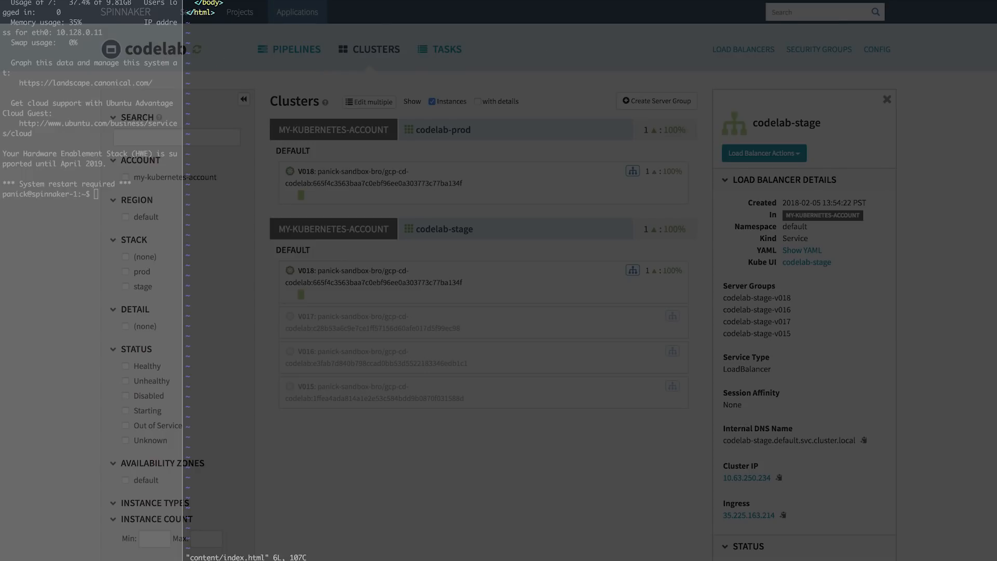
Step: Save index.html, view main.go, commit "Adjust to light yellow background." and git push the release branch
key("i")
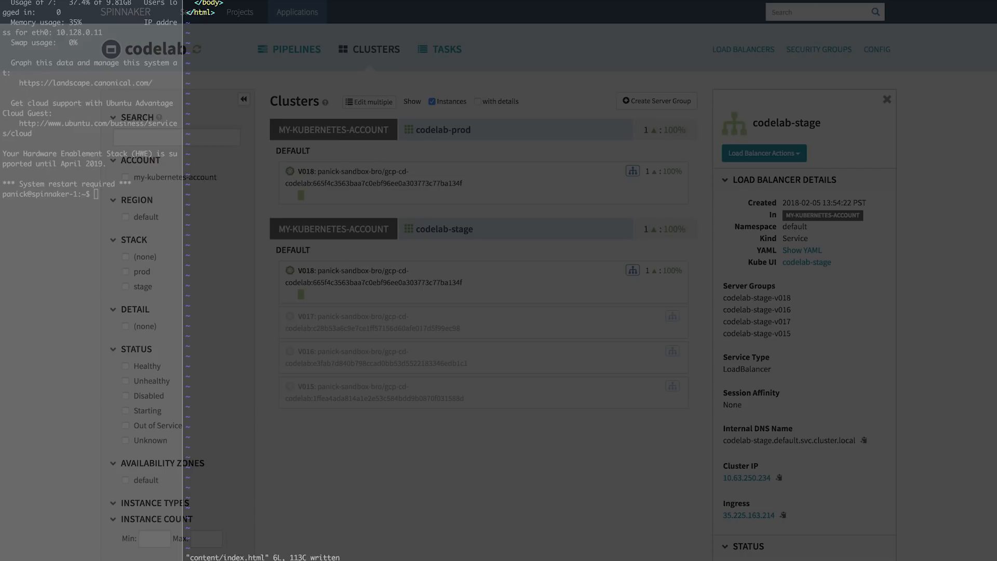
type("cat main.go")
type("git commit -m \"Adj")
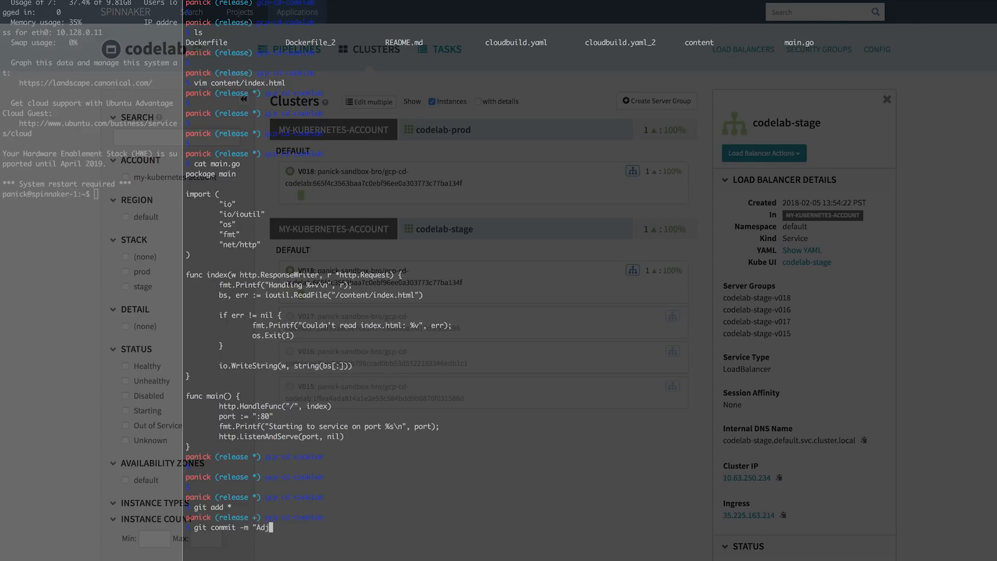
type("ust to light yellow backgrond.")
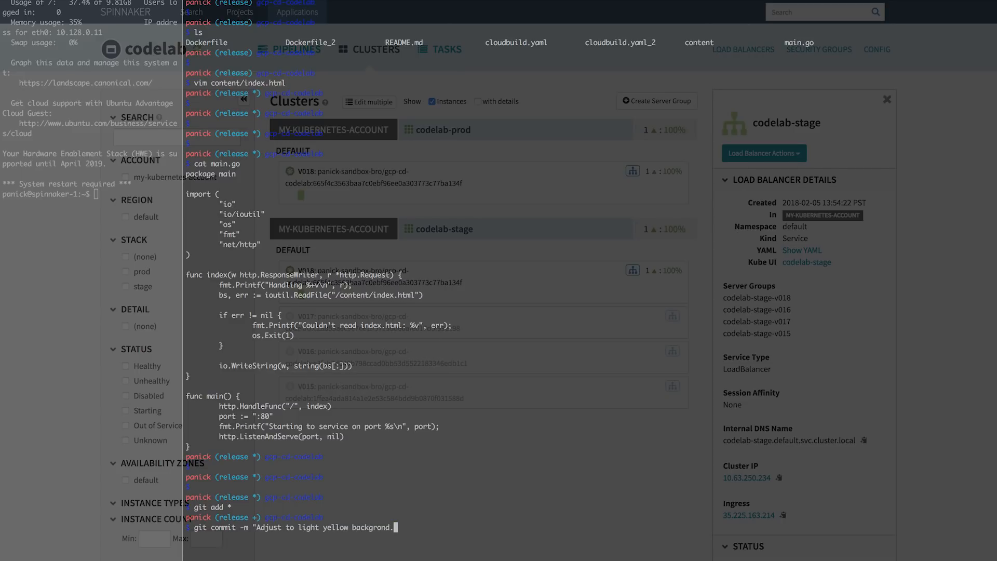
type("\"")
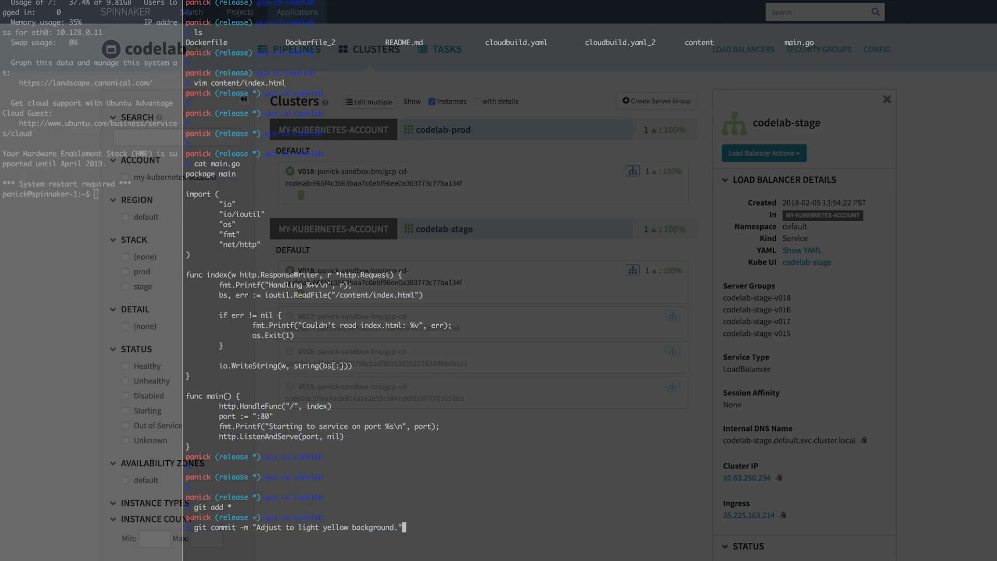
type("git psh")
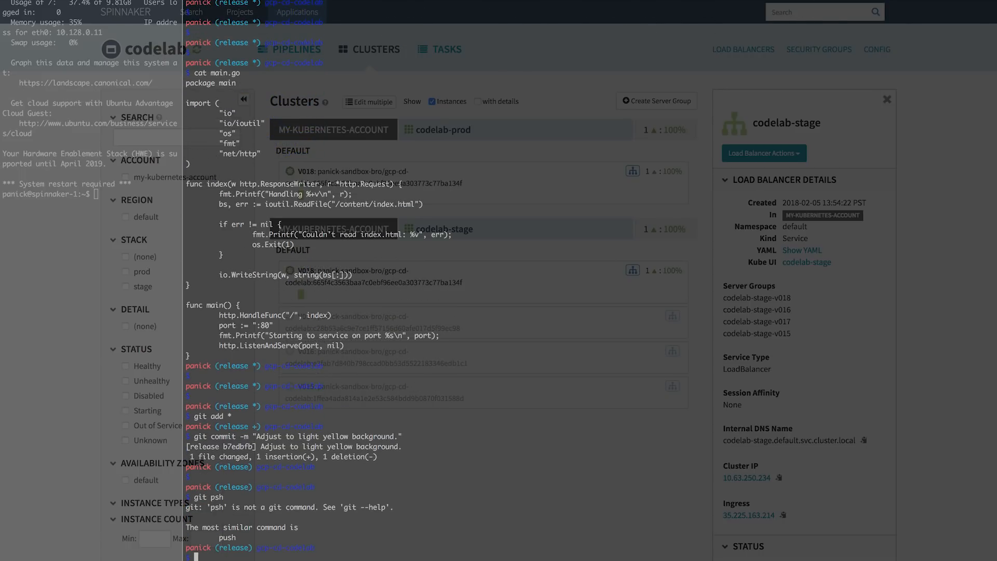
type("git push")
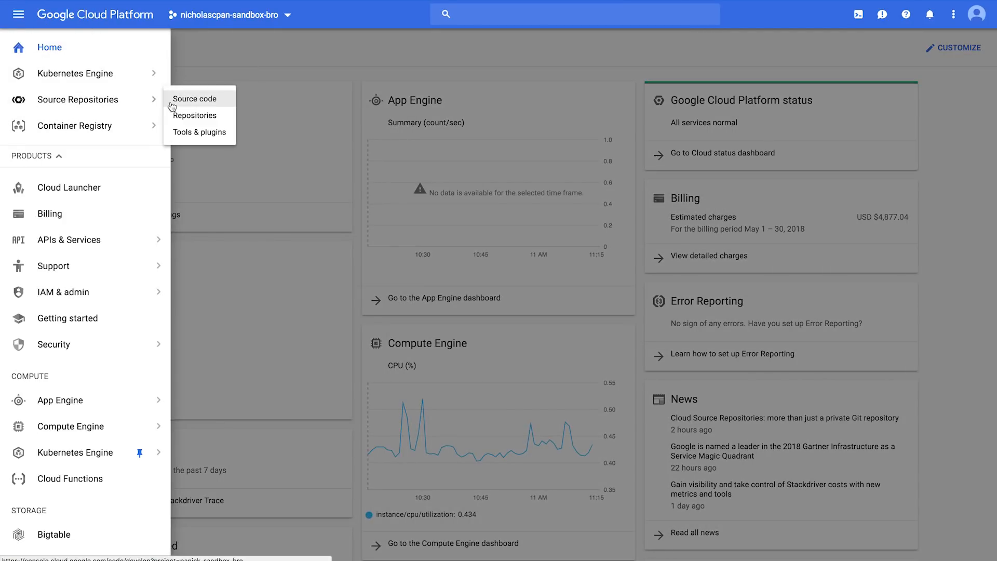
Step: Browse the codelab repo's release branch and view content/index.html with the lightyellow background
left_click(194, 115)
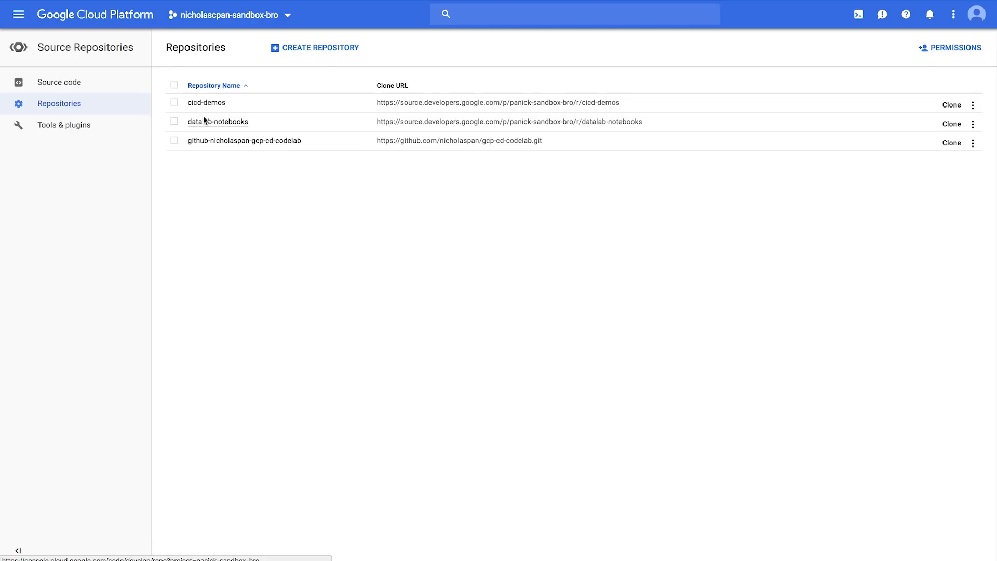
left_click(58, 81)
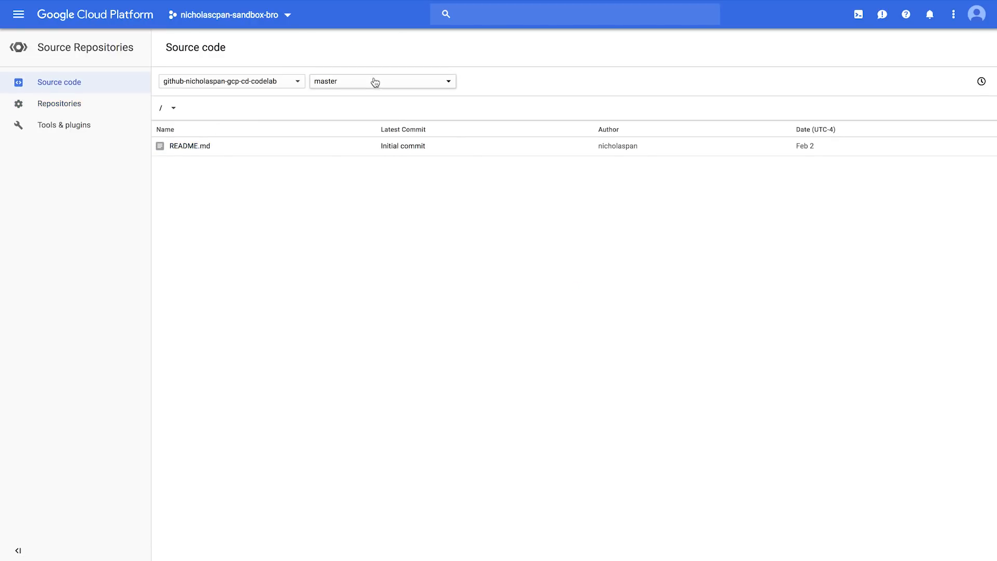
left_click(381, 81)
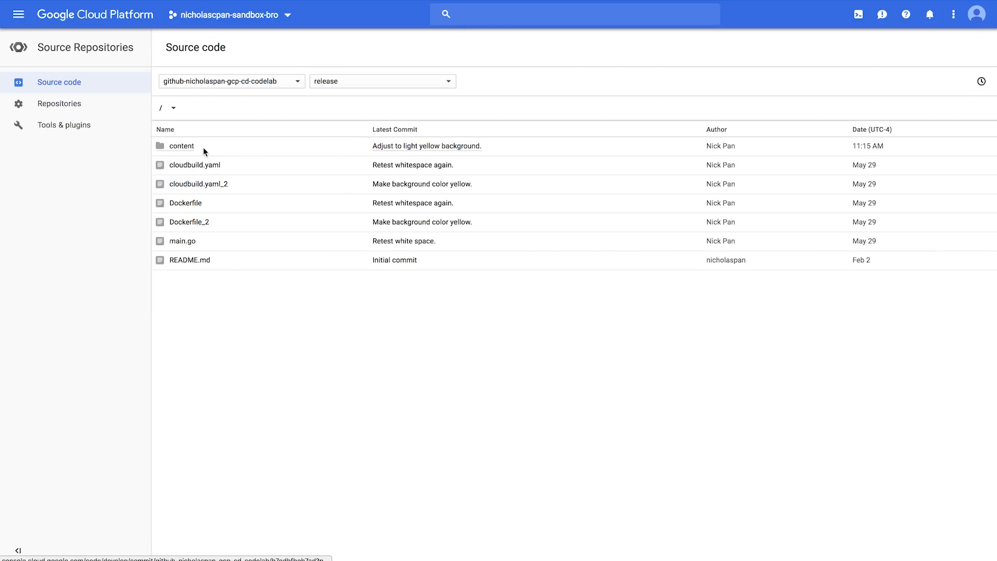
left_click(180, 145)
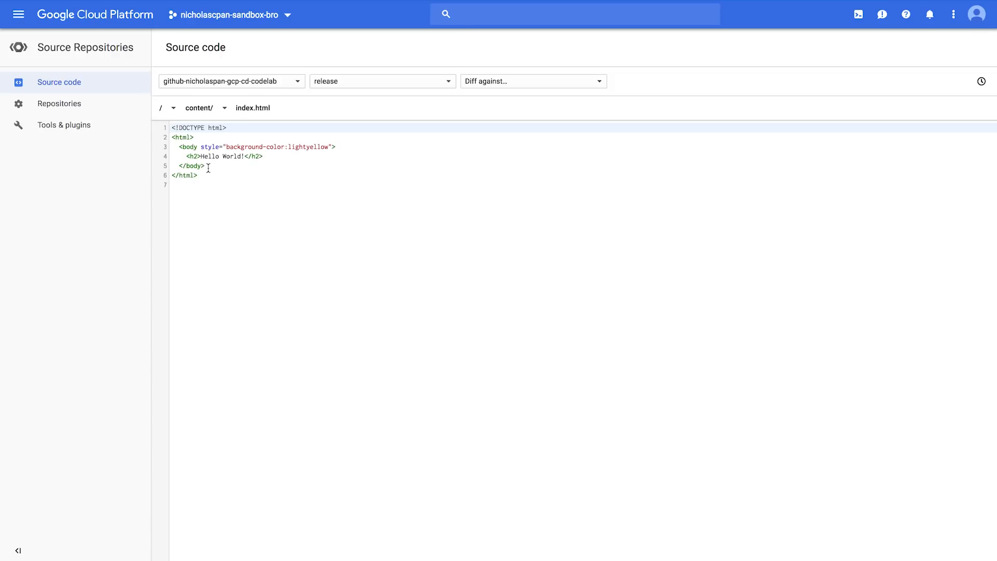
left_click(17, 14)
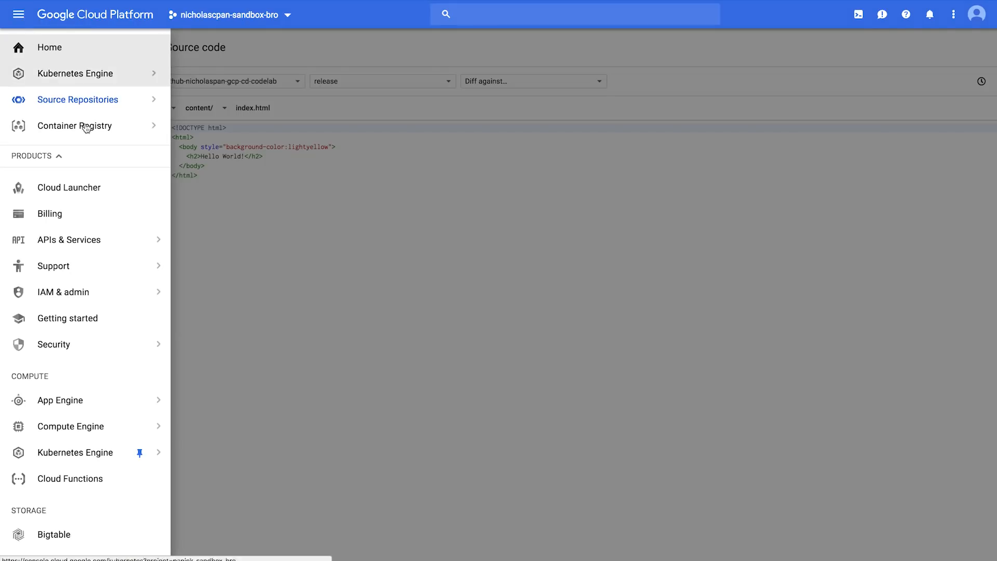
Step: Check the in-progress b7edbfb build in Build history and review the build triggers
left_click(75, 125)
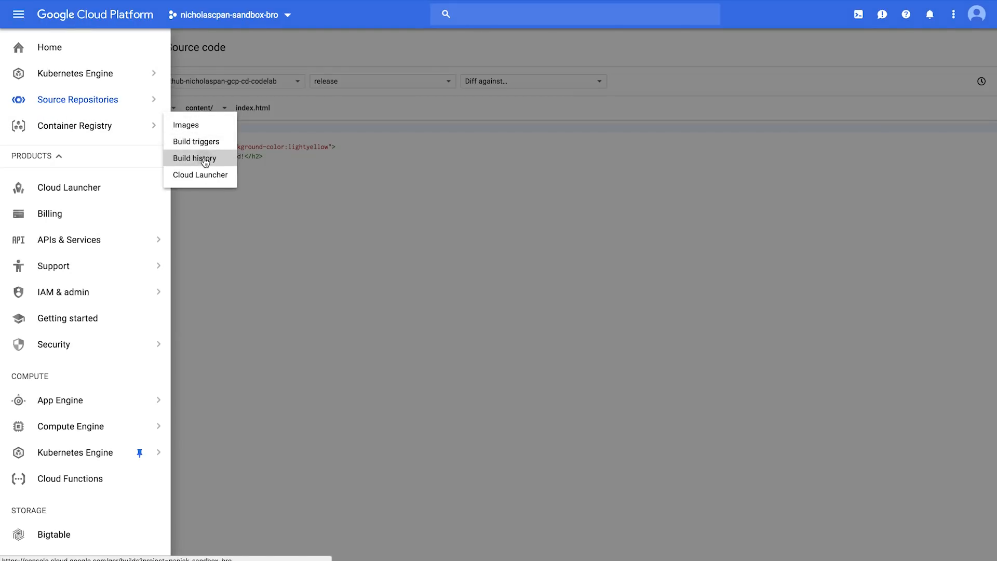
left_click(197, 158)
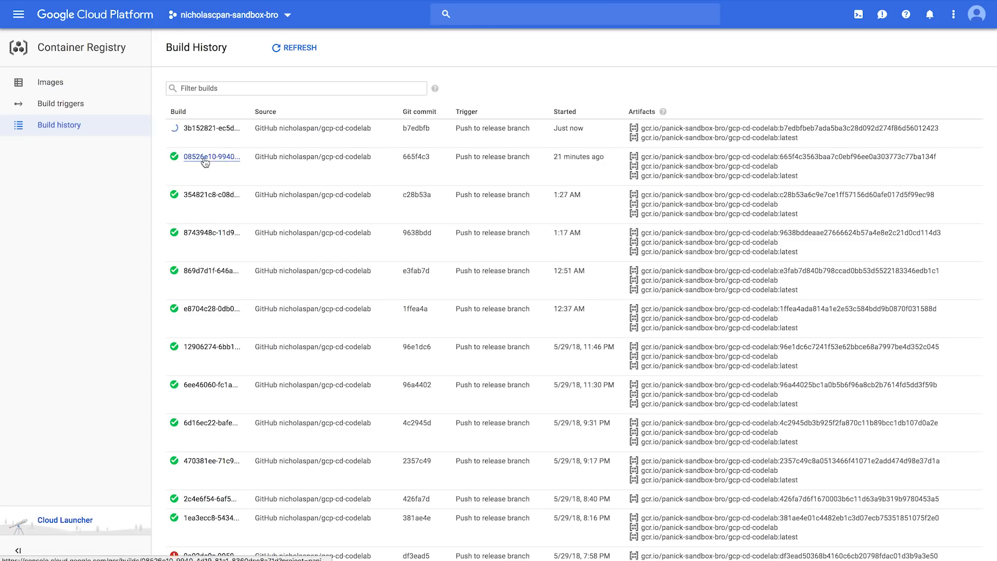
left_click(211, 128)
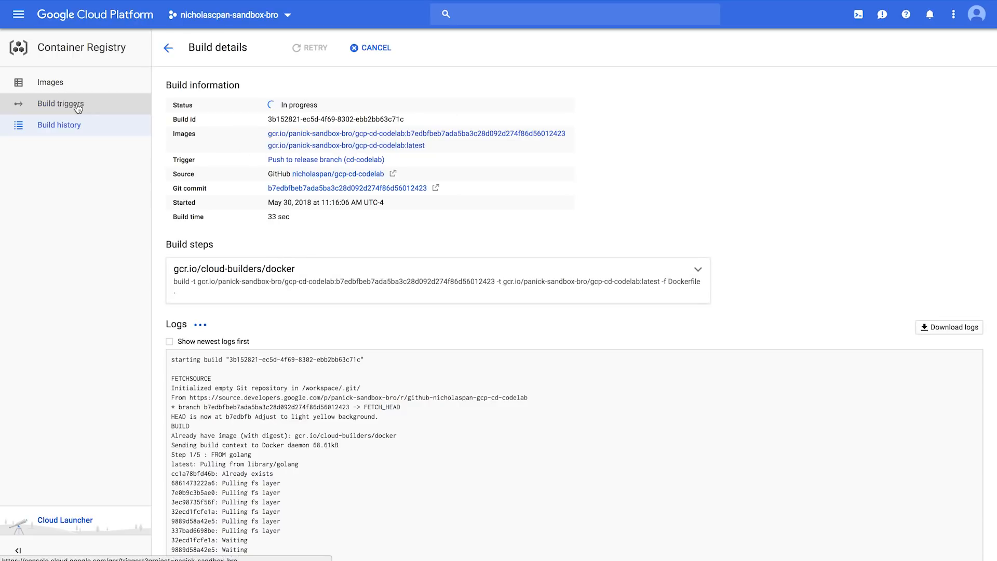
left_click(60, 104)
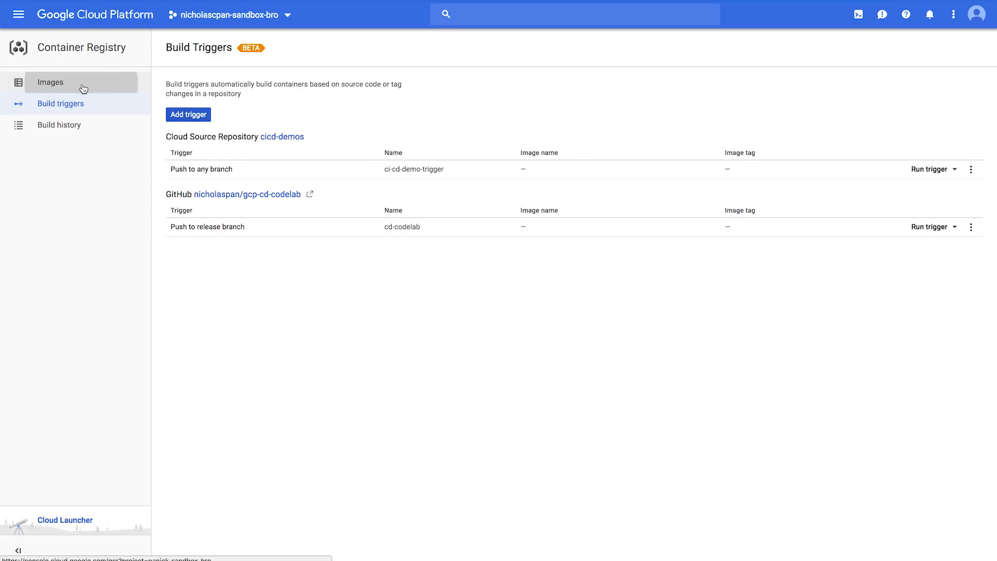
Step: View the gcp-cd-codelab images, where the new b7edbfb image is tagged latest
left_click(50, 81)
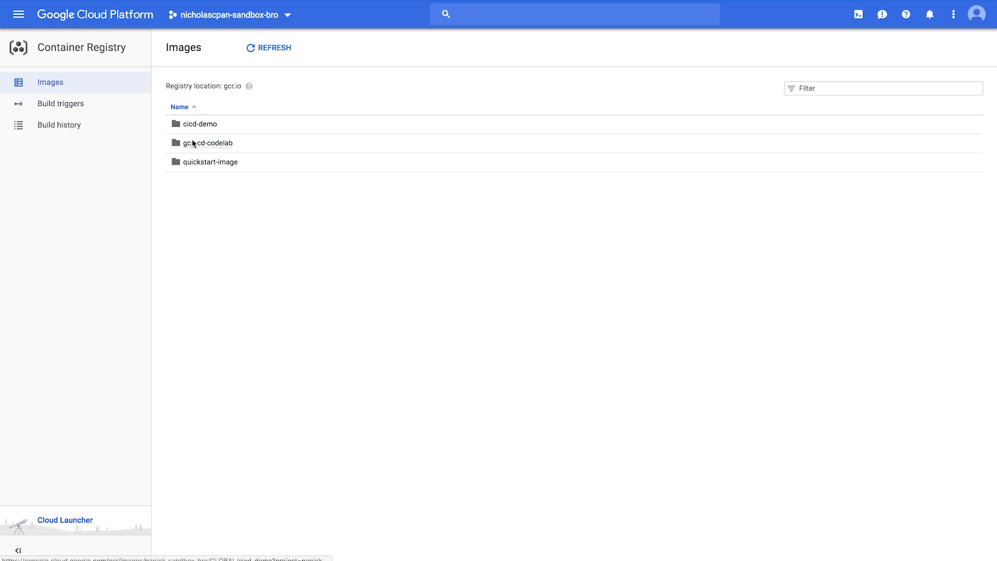
left_click(207, 142)
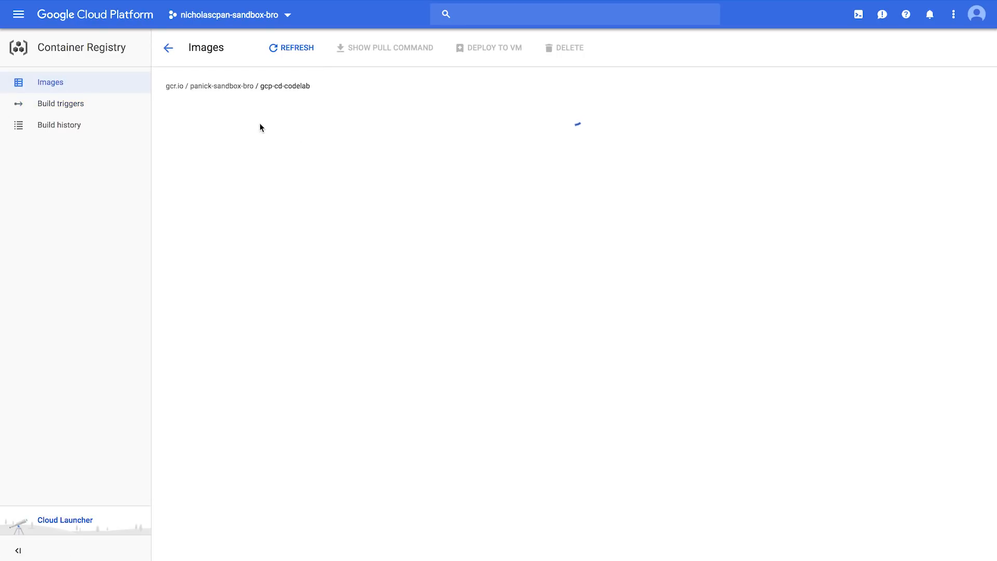
left_click(291, 46)
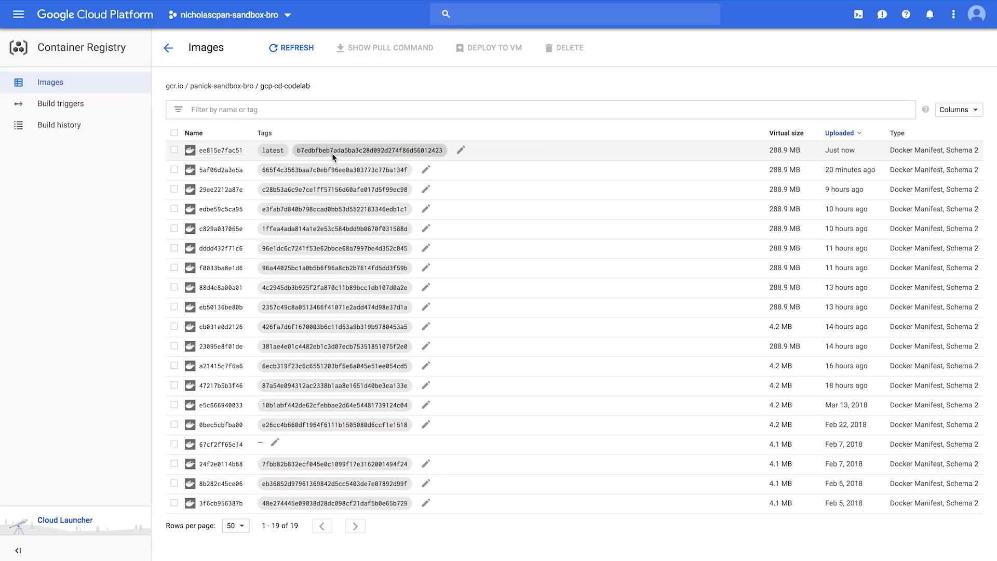
mouse_move(347, 159)
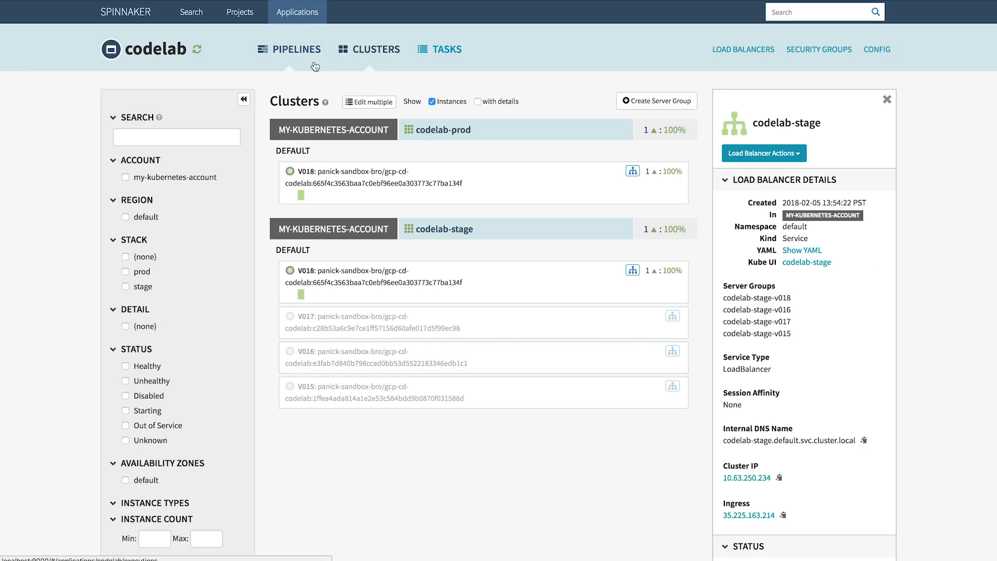
mouse_move(307, 60)
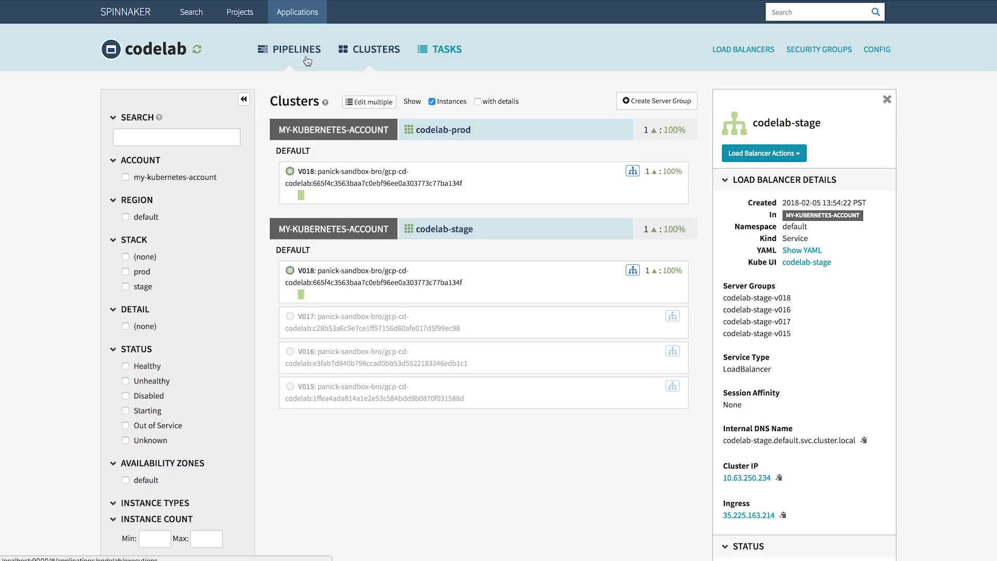
Step: Once the new Deploy To Stage run starts, view that pipeline's configuration with its Docker Registry trigger
left_click(295, 48)
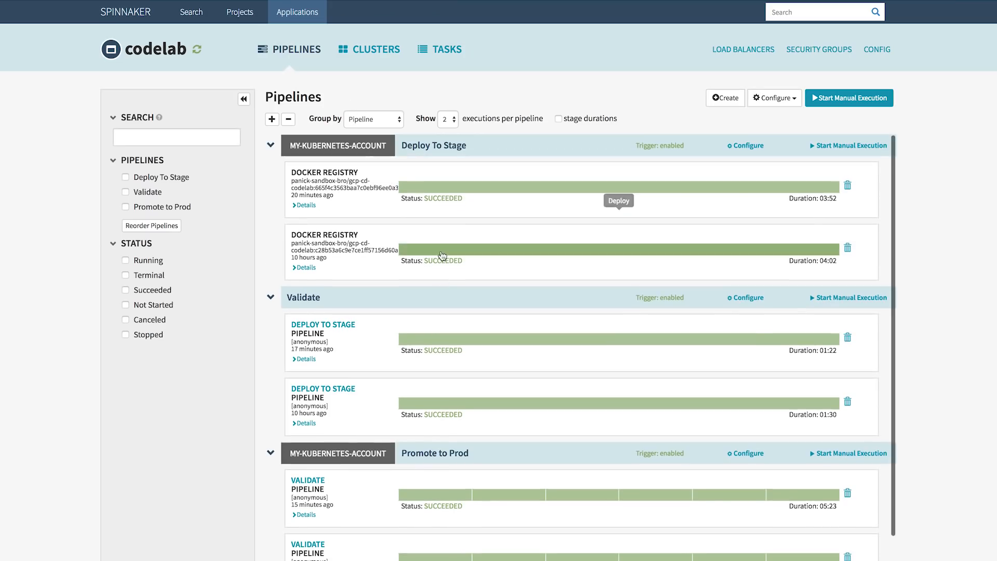
mouse_move(406, 76)
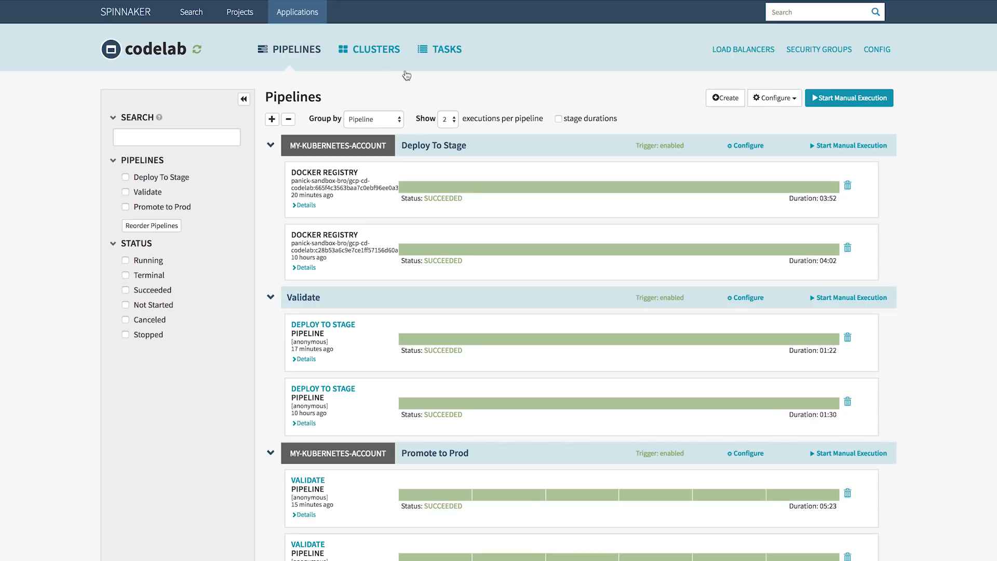
mouse_move(686, 137)
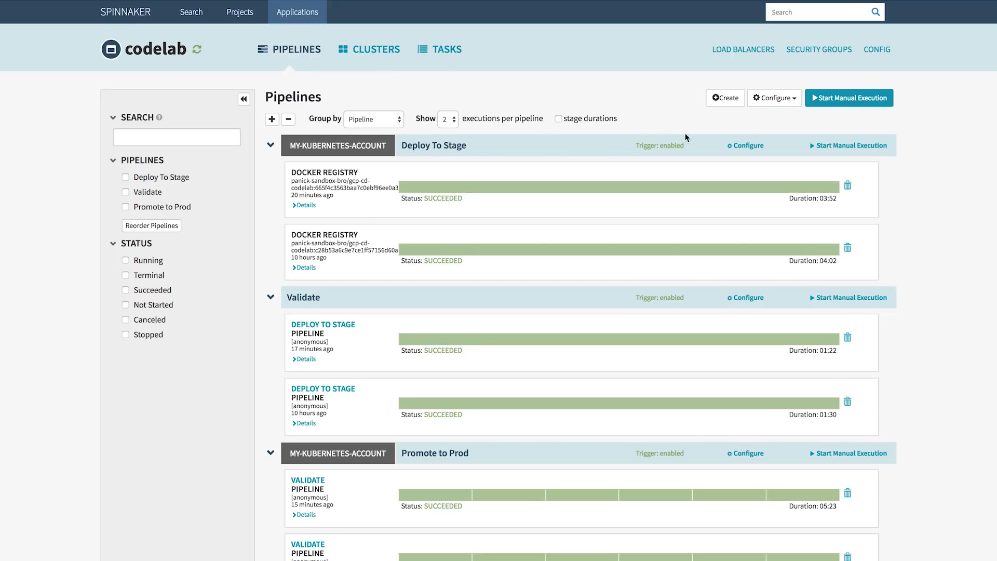
mouse_move(194, 53)
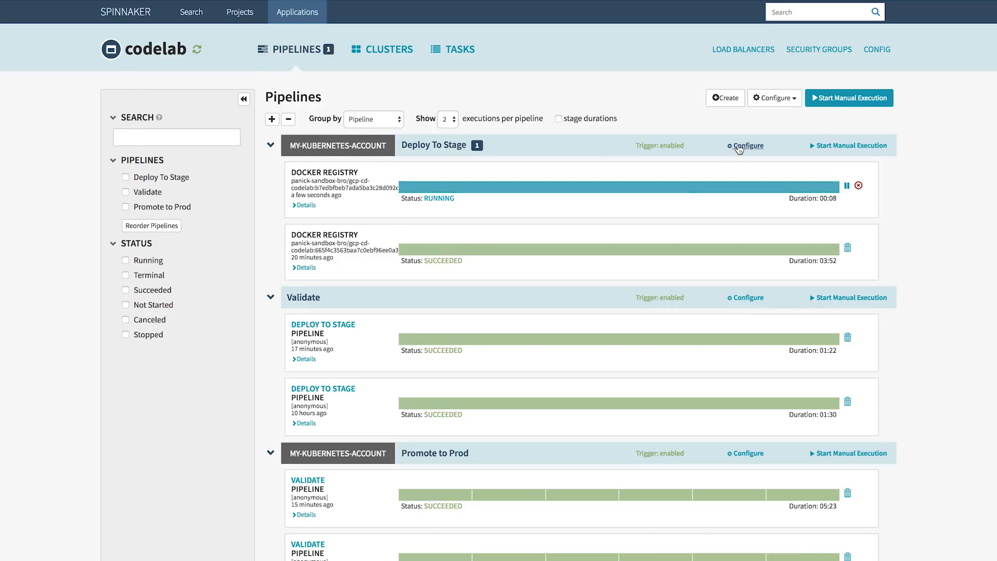
left_click(746, 145)
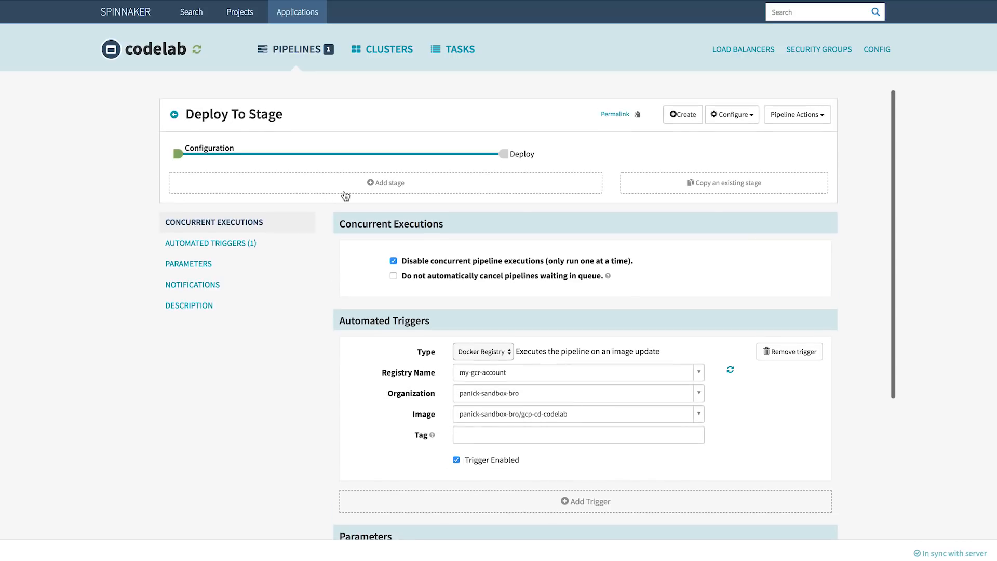
Step: Inspect the Deploy stage targeting codelab-stage, then return to the pipeline executions list
left_click(511, 154)
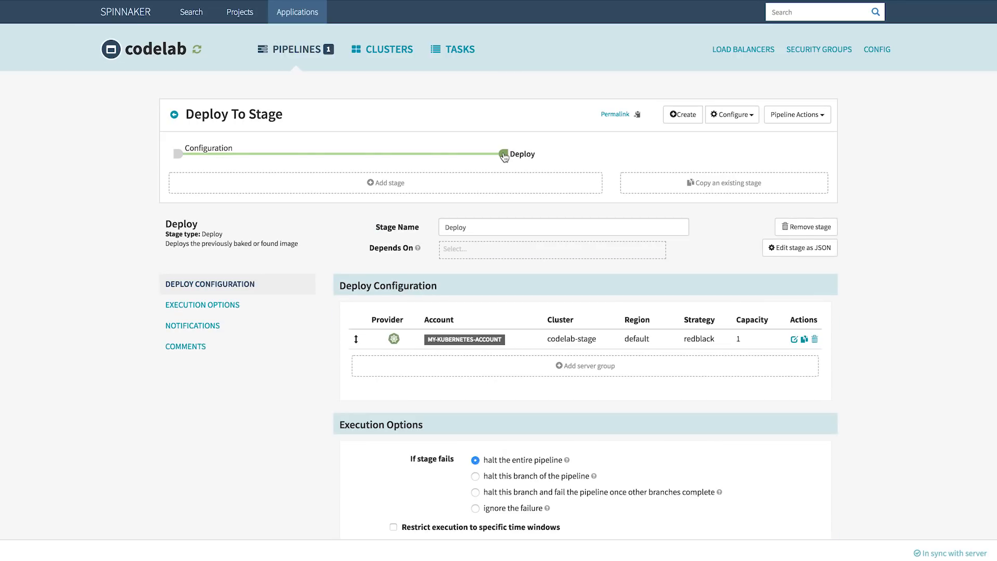
mouse_move(275, 58)
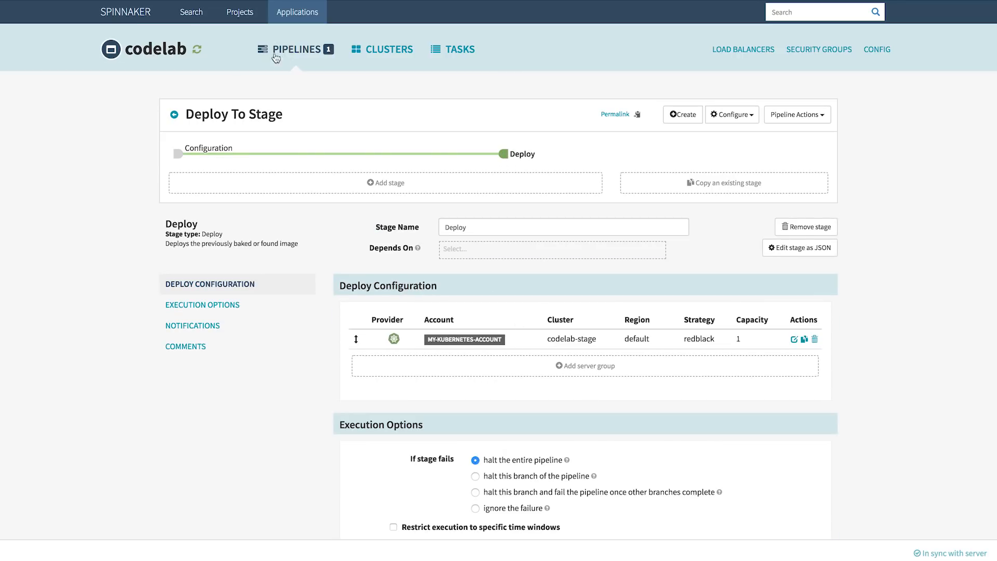
left_click(295, 49)
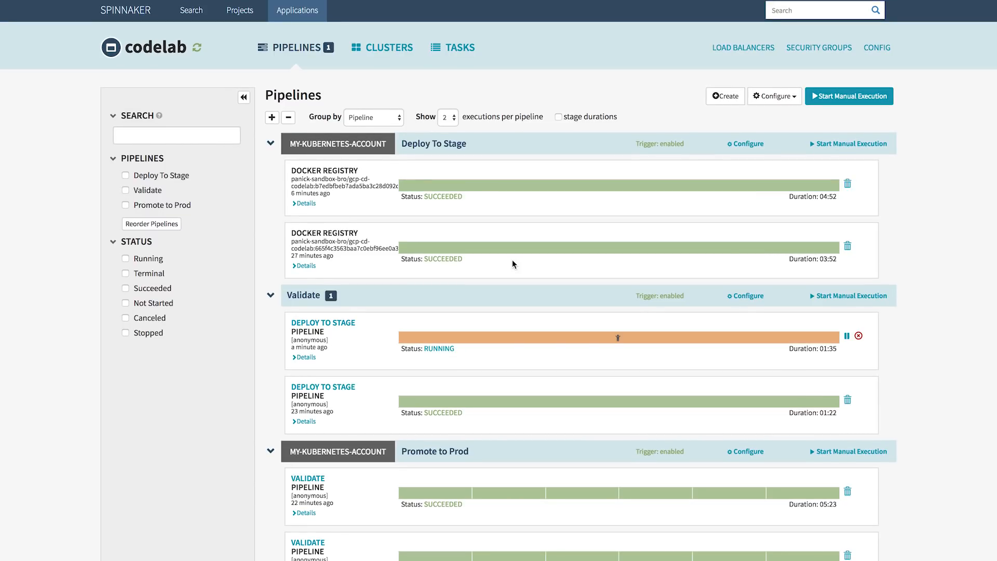
mouse_move(406, 280)
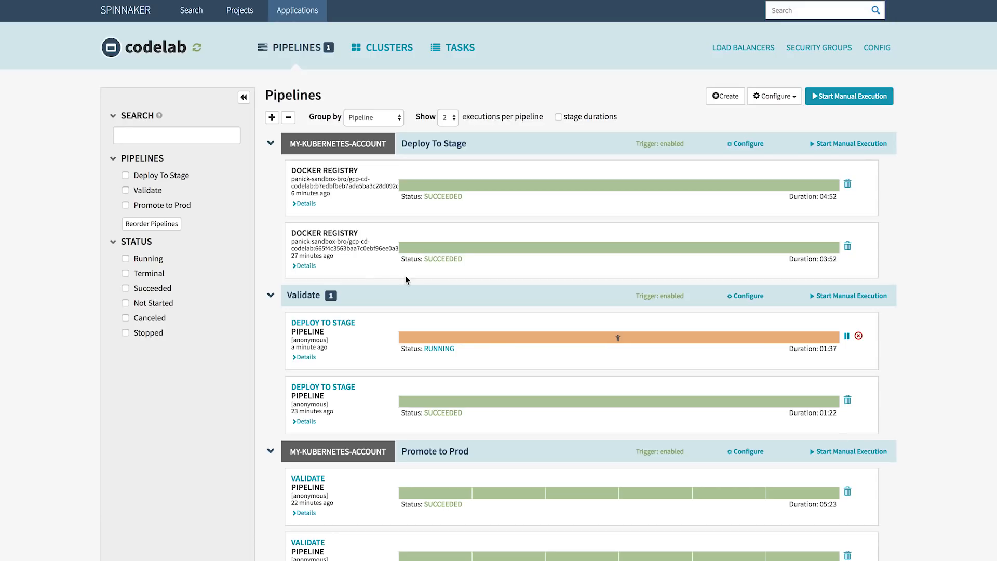
mouse_move(614, 342)
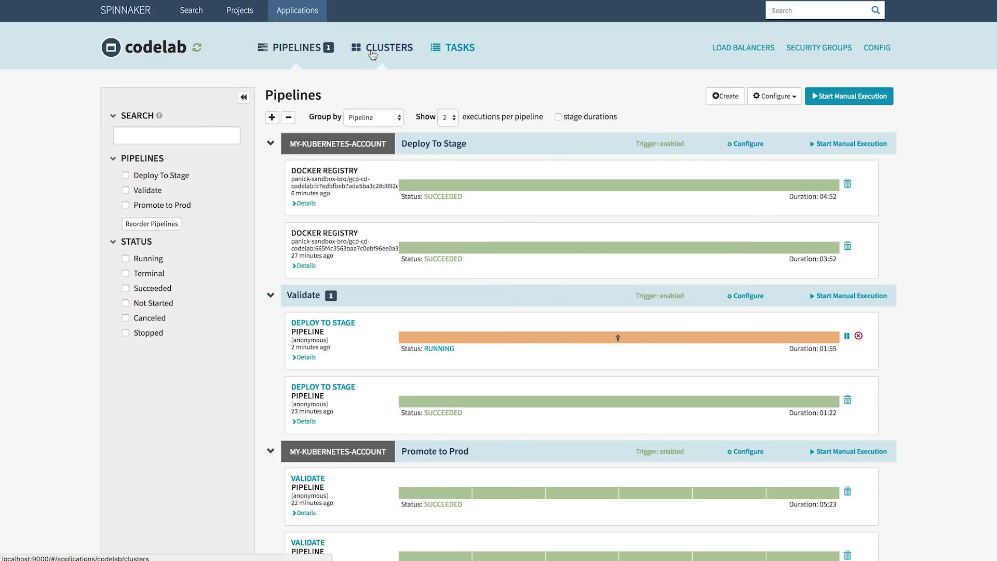
Step: Check the codelab-stage cluster, then approve Validate's pending manual judgment so Promote to Prod starts
left_click(381, 47)
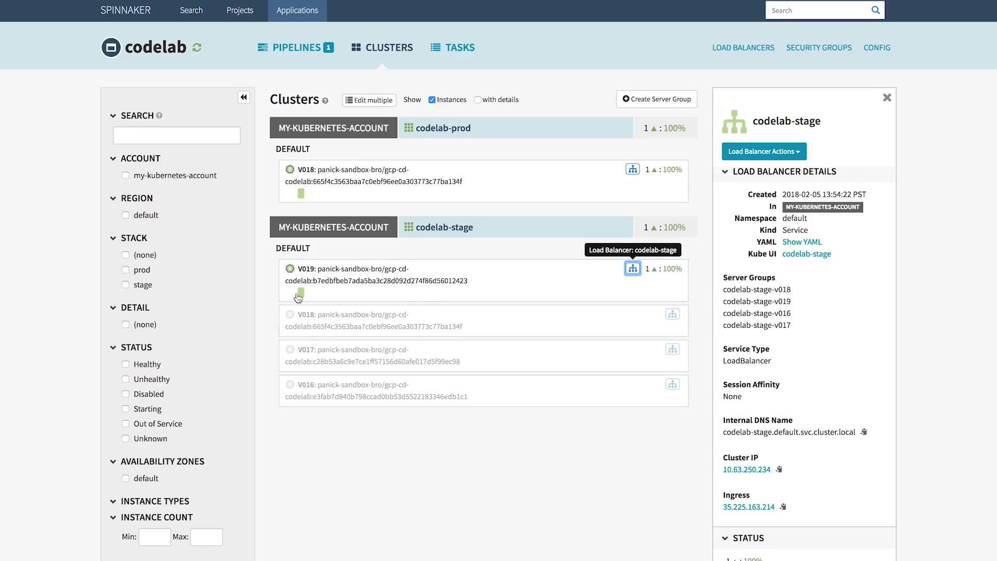
left_click(294, 47)
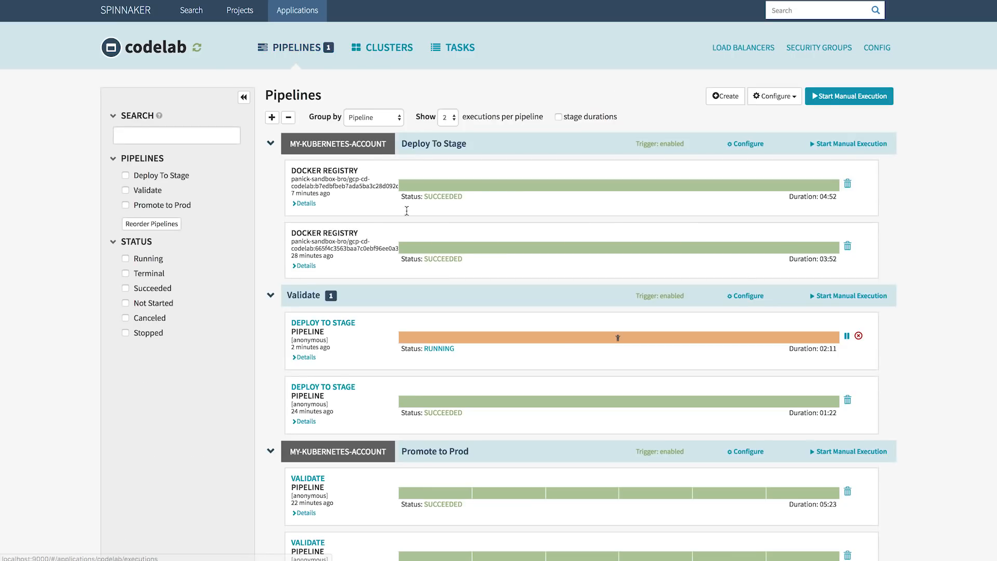
left_click(617, 337)
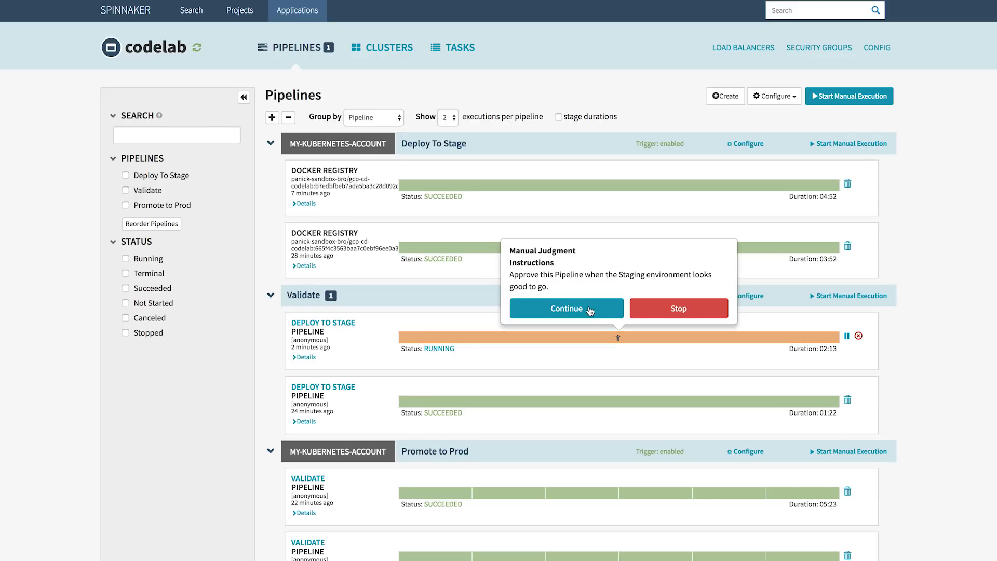
left_click(565, 307)
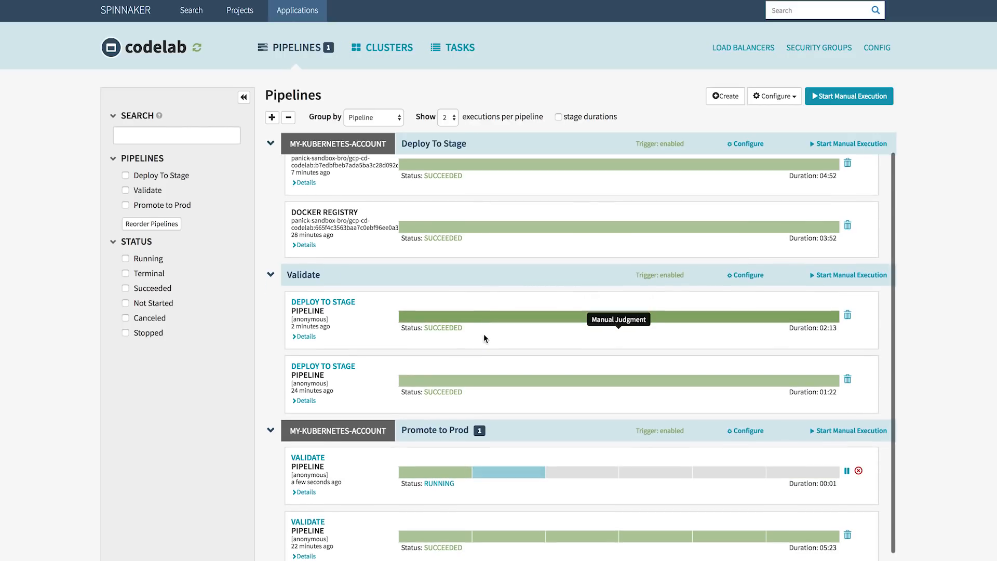
scroll("down", 3)
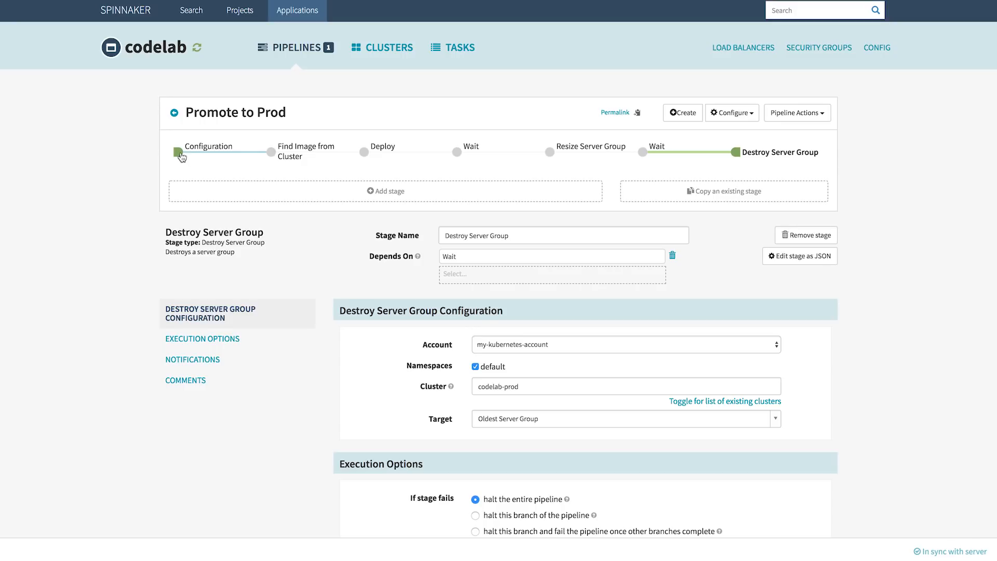
Step: Confirm Promote to Prod's automated trigger on a successful Validate run, then return to executions
left_click(208, 146)
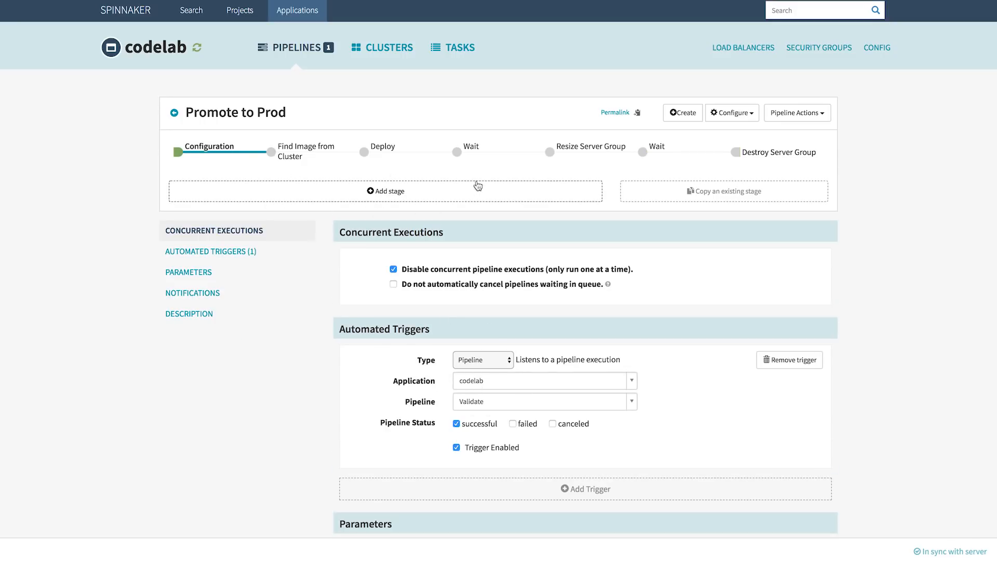
mouse_move(295, 167)
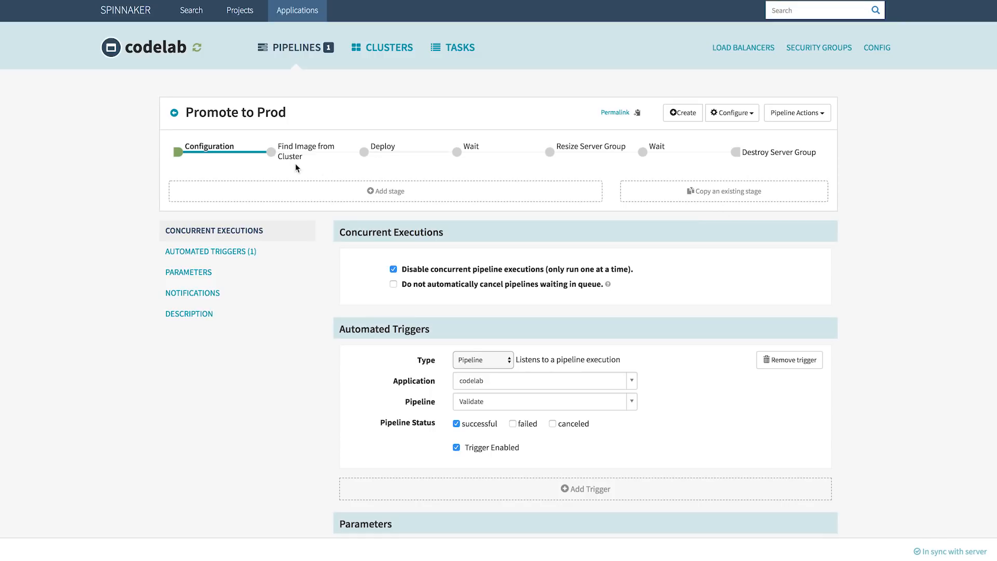
mouse_move(296, 47)
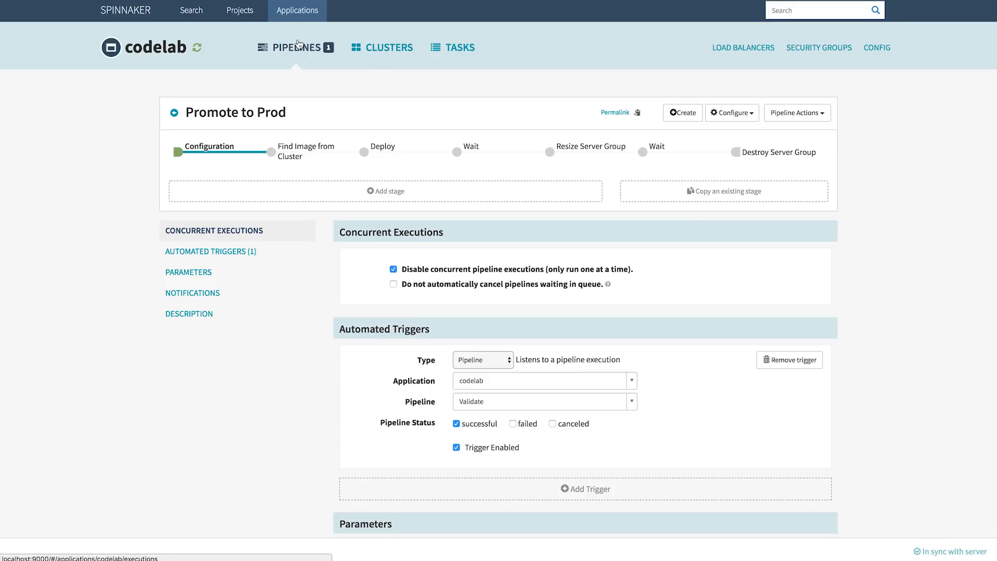
left_click(295, 46)
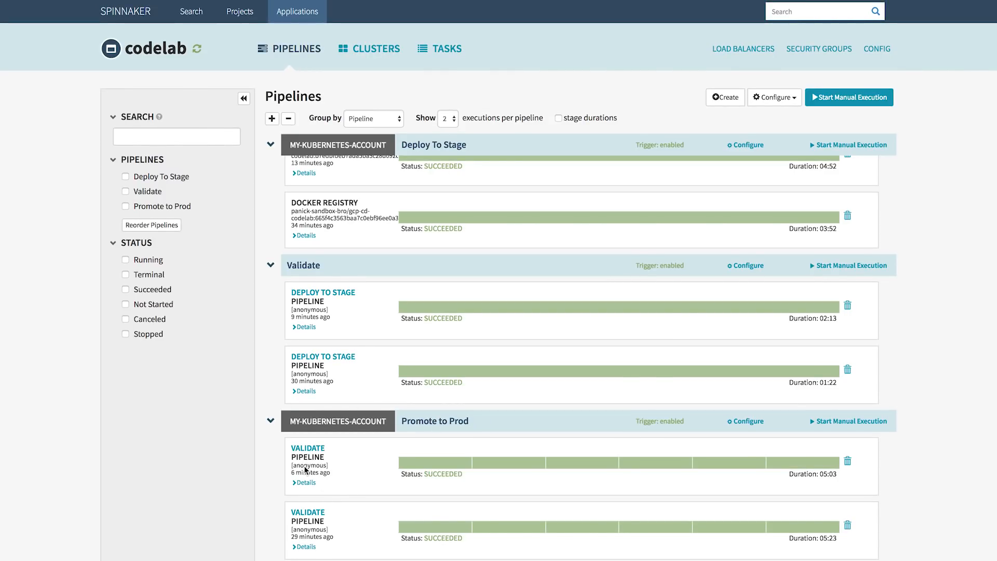
mouse_move(540, 471)
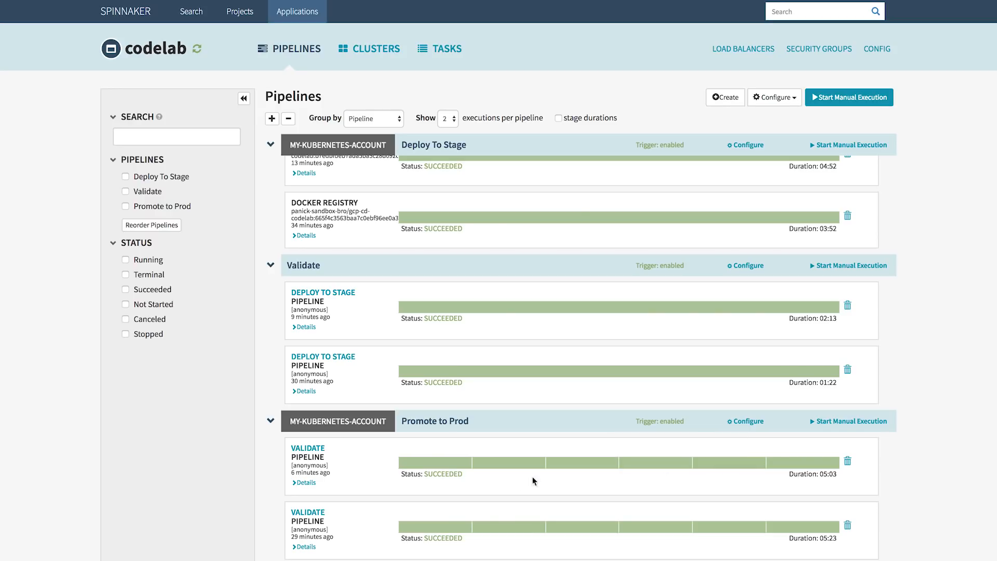
Step: Show prod and stage clusters both on V019 and the codelab-prod load balancer details
left_click(369, 48)
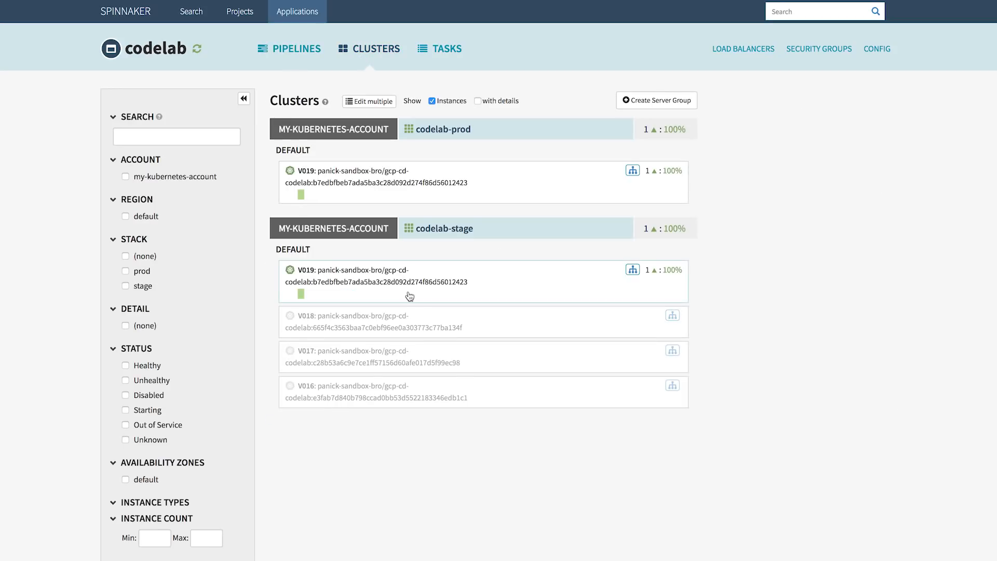
mouse_move(633, 171)
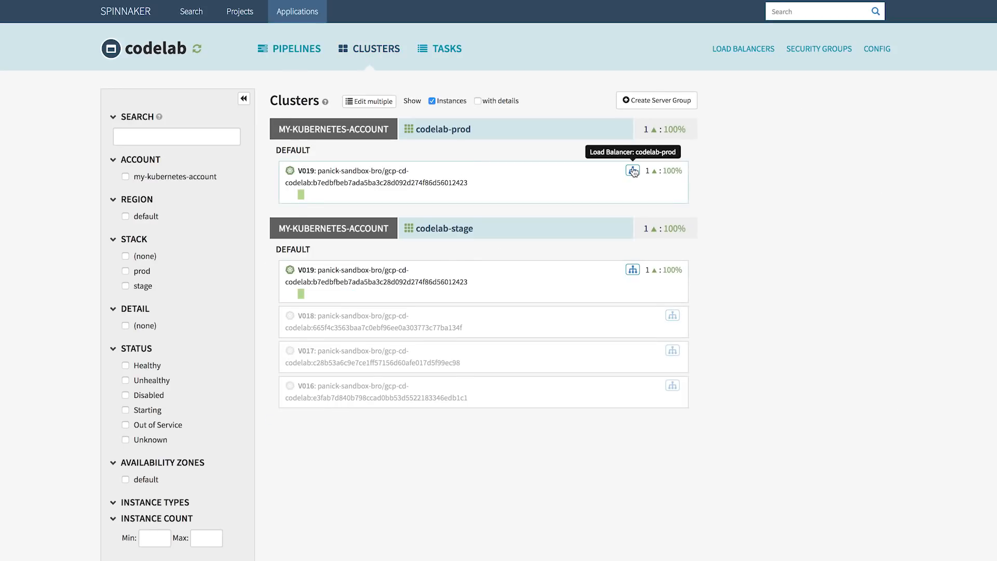
left_click(631, 169)
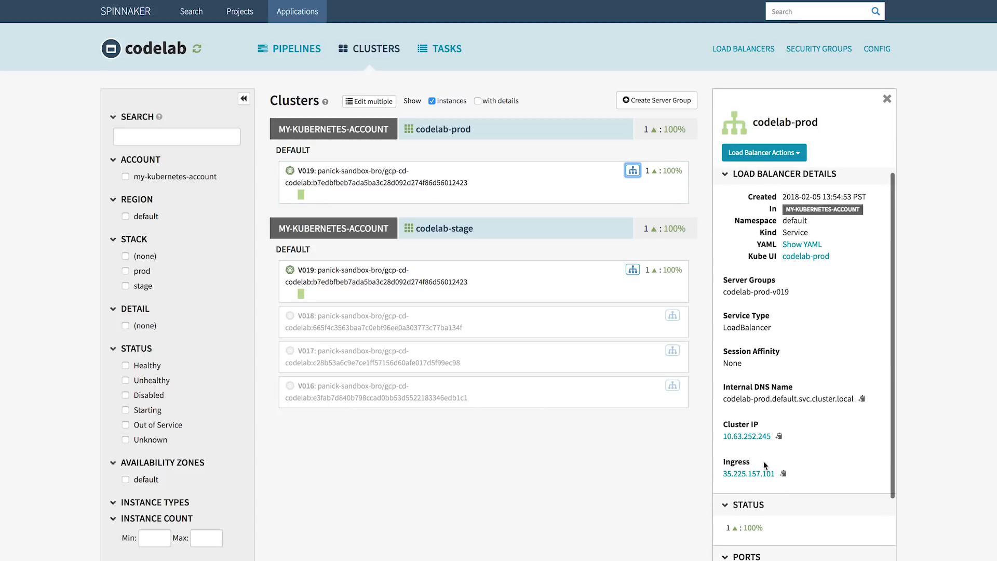